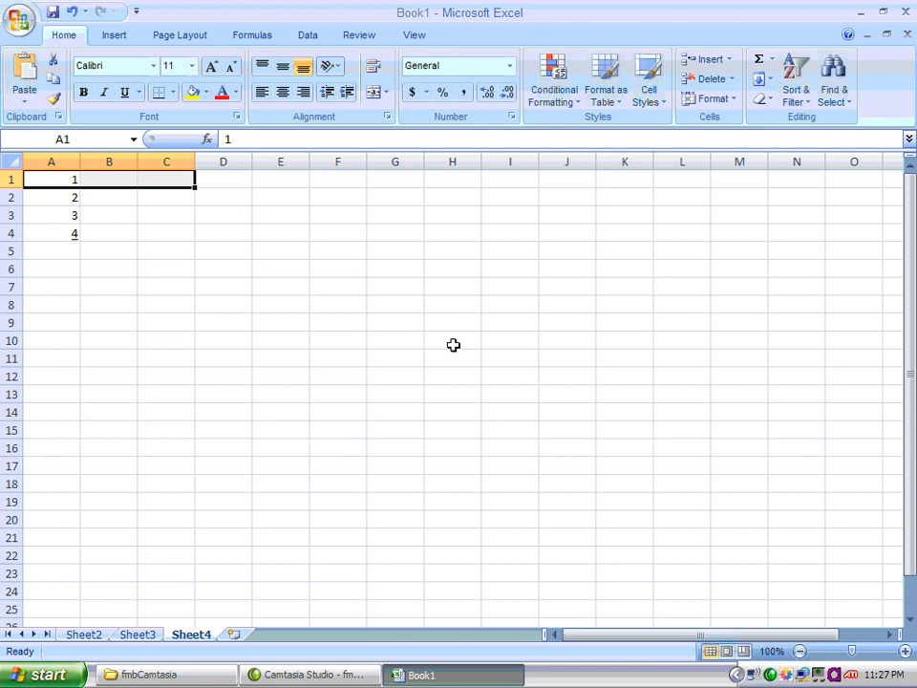
mouse_move(82, 206)
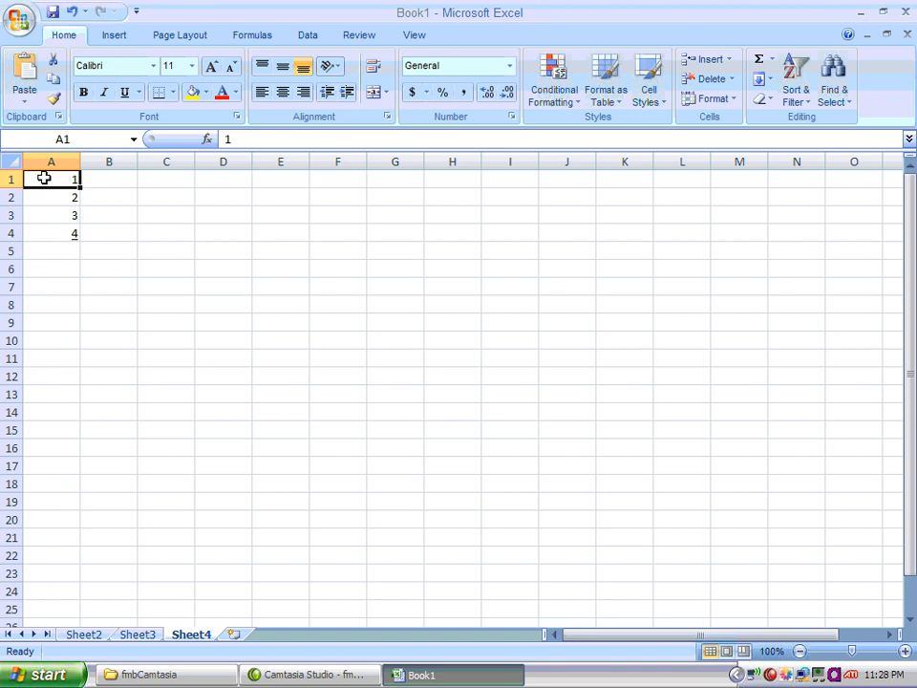
Select the values 1 to 4 in column A for an AutoSum total of 10 in A5
drag(51, 180, 51, 215)
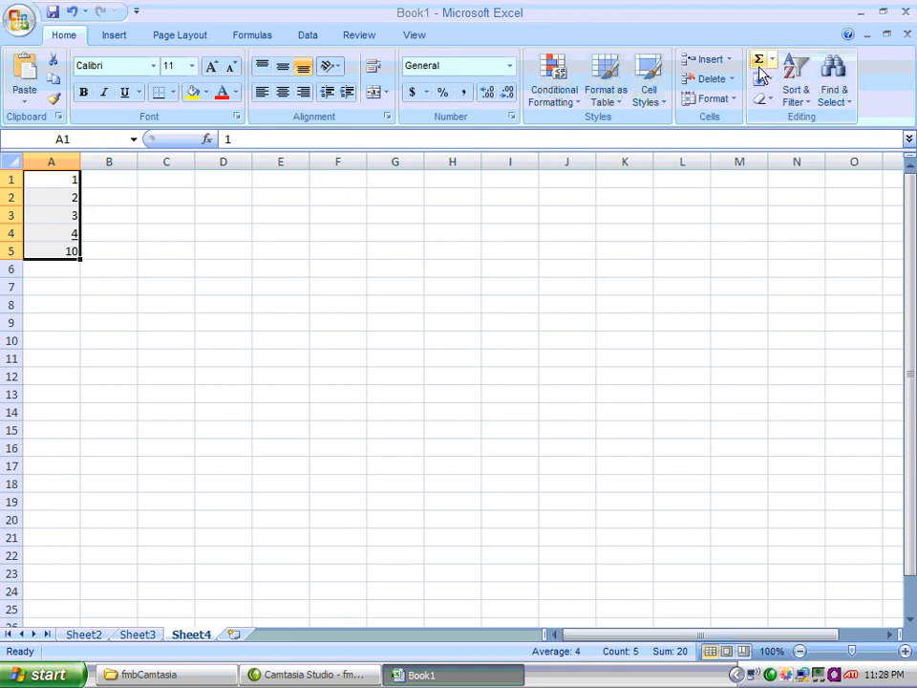
mouse_move(758, 65)
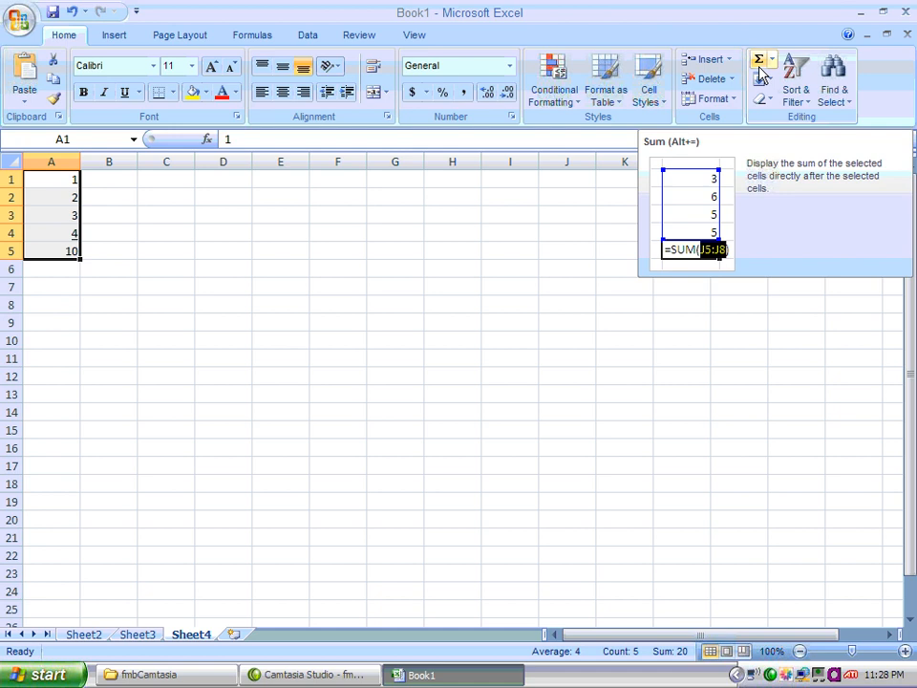
click(771, 60)
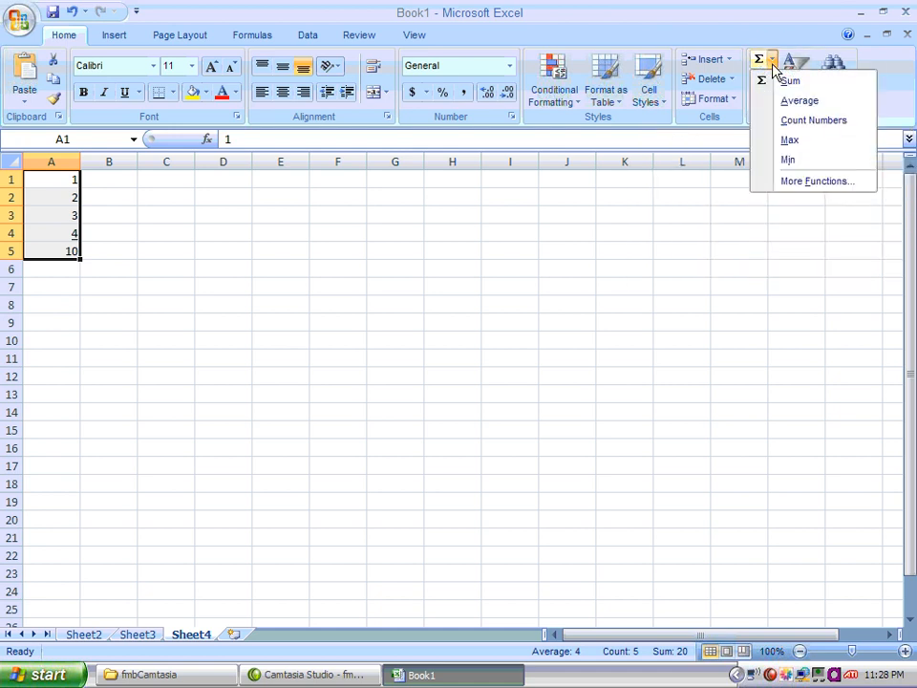
mouse_move(788, 159)
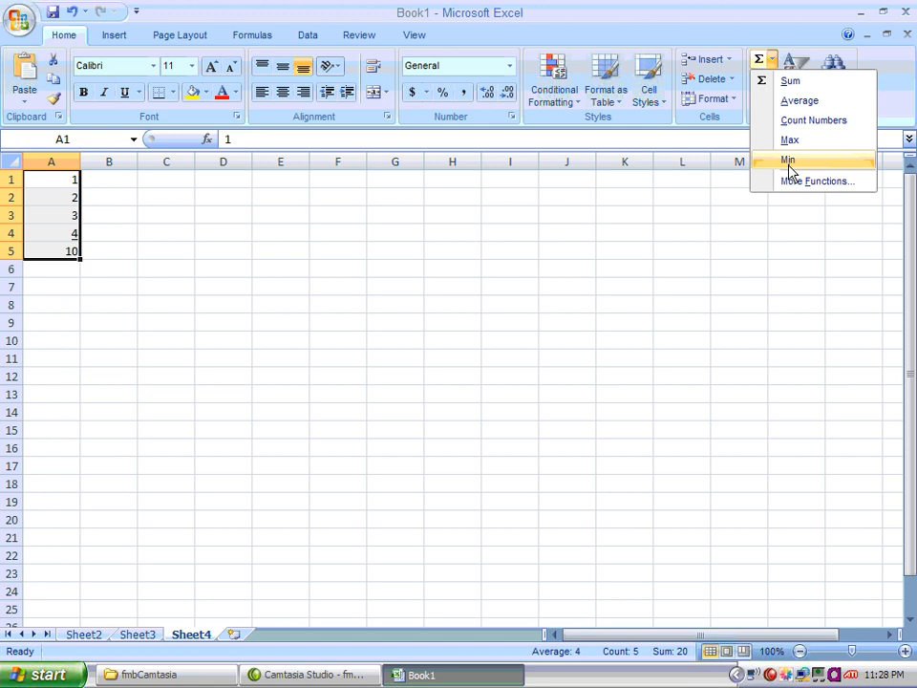
mouse_move(807, 120)
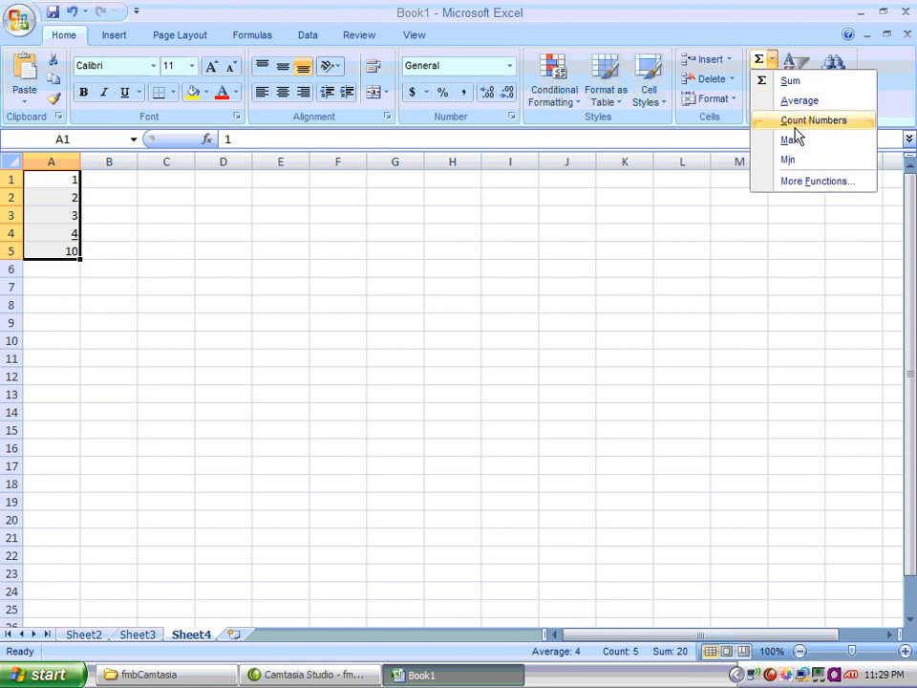
mouse_move(789, 140)
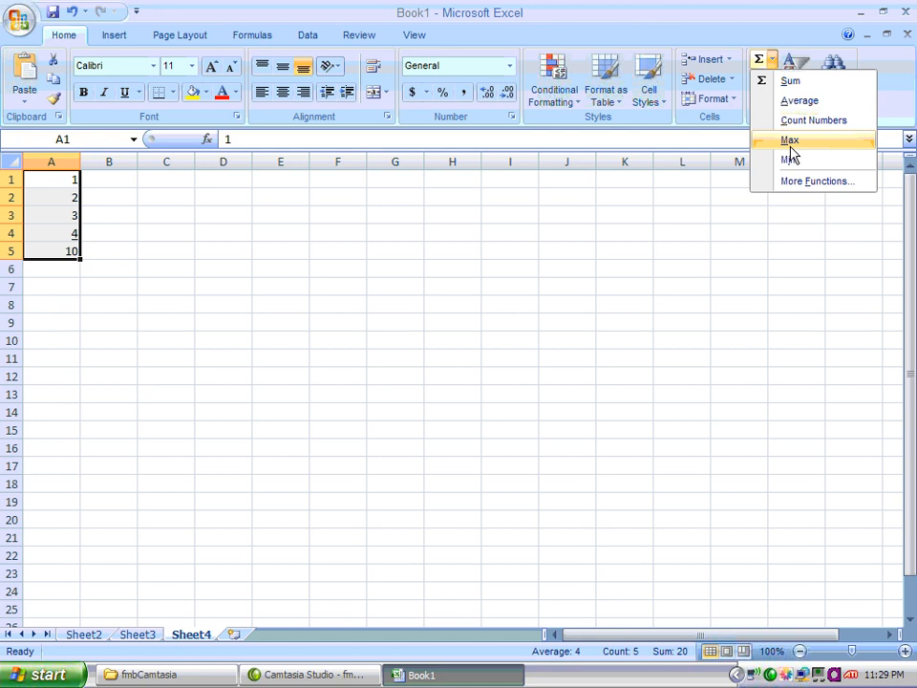
mouse_move(789, 160)
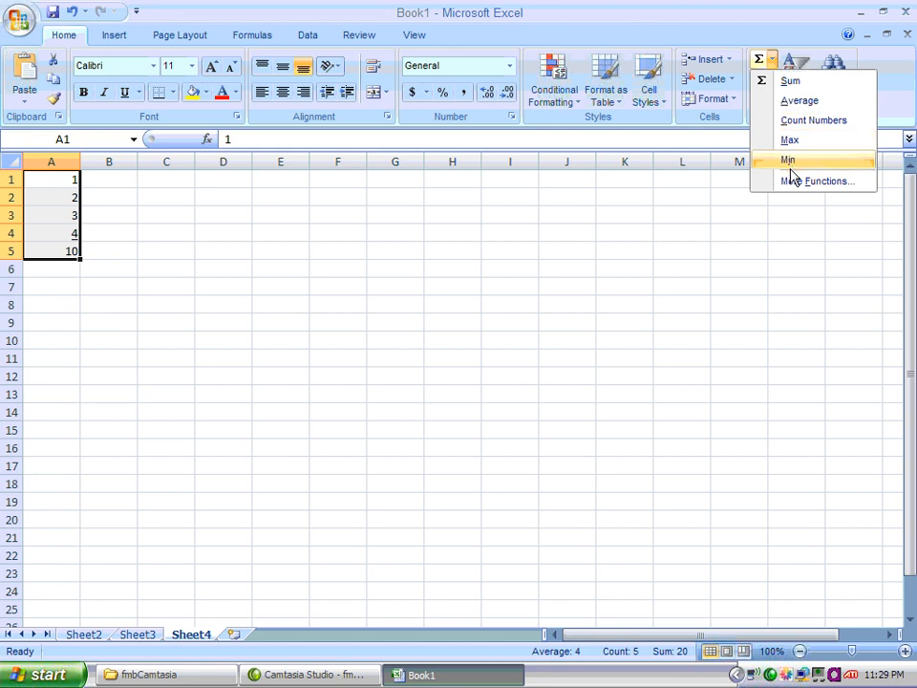
click(817, 181)
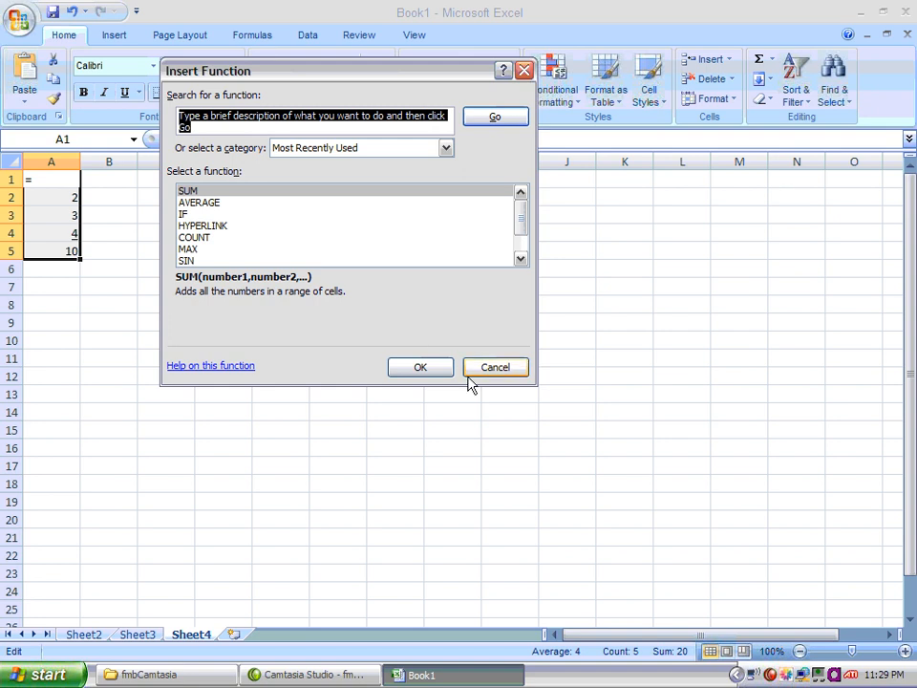
click(495, 367)
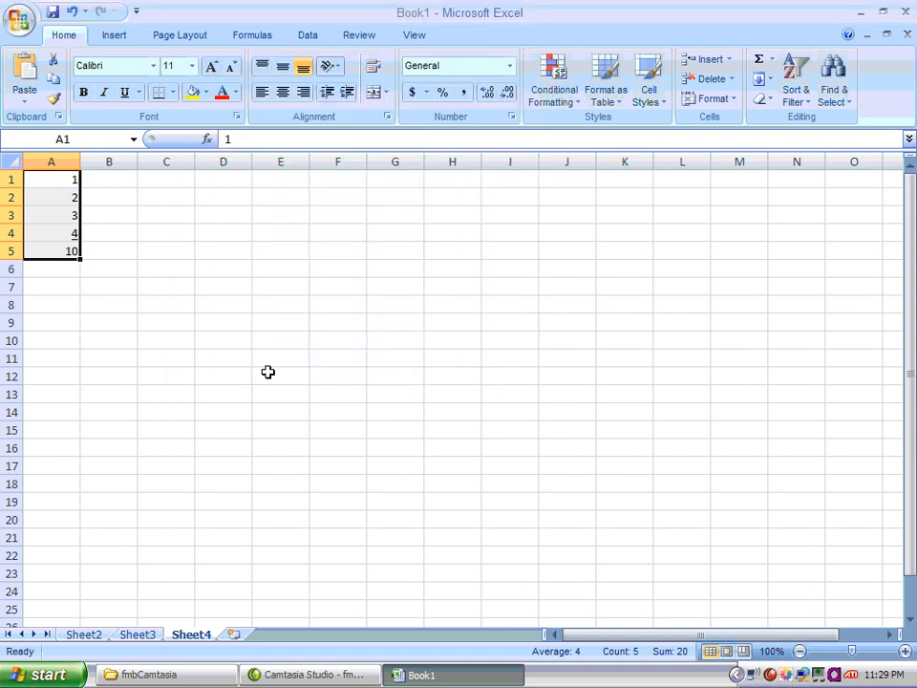
mouse_move(86, 261)
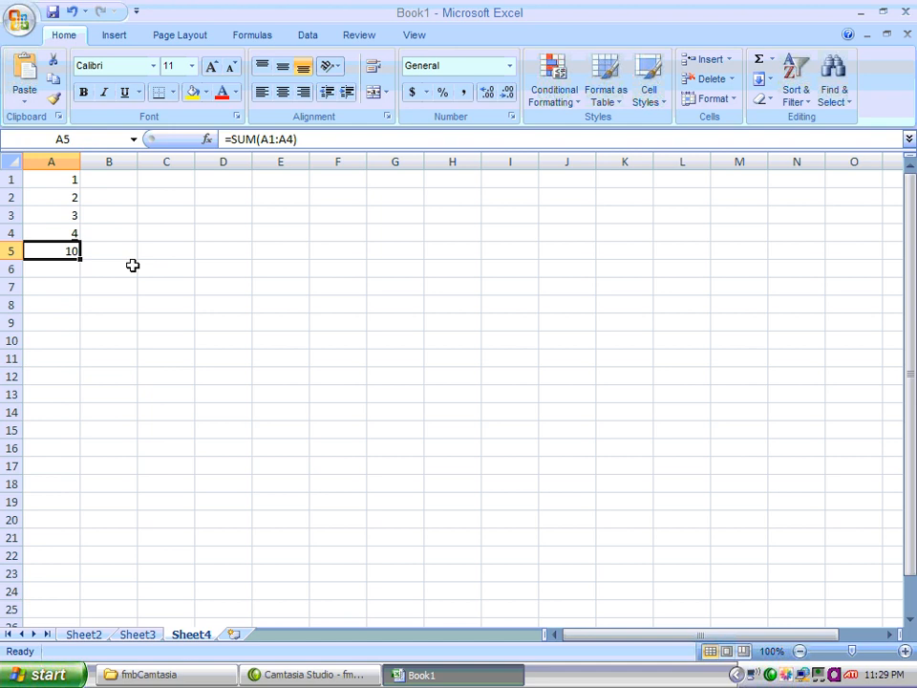
mouse_move(201, 161)
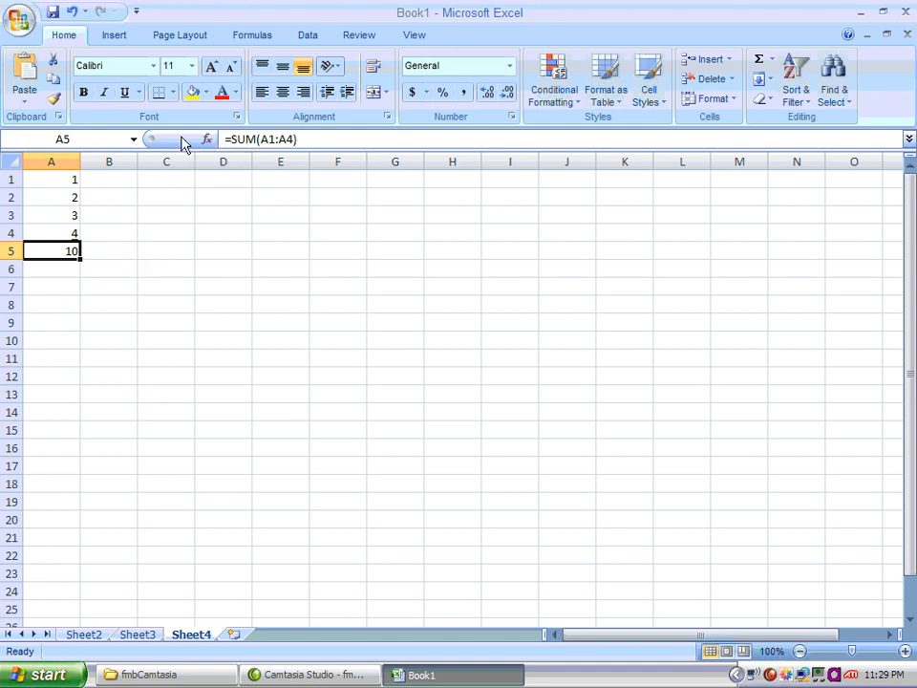
mouse_move(96, 140)
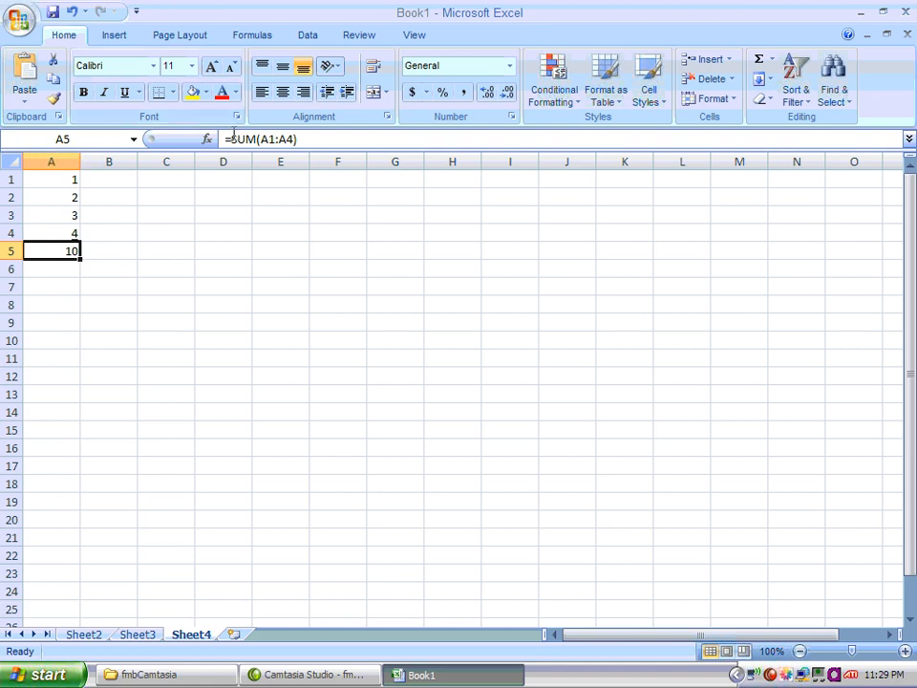
mouse_move(250, 139)
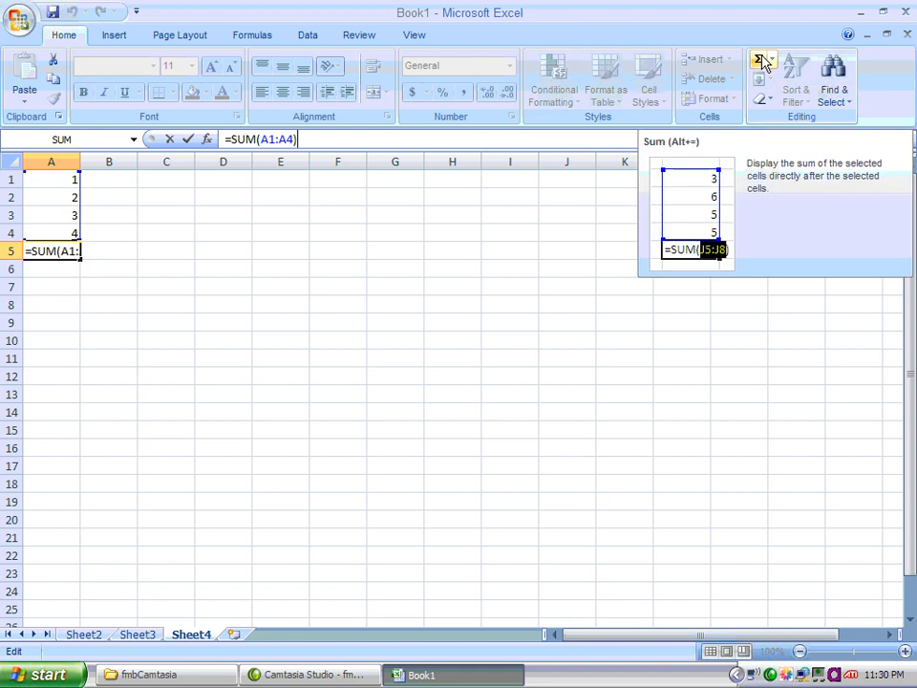
mouse_move(714, 198)
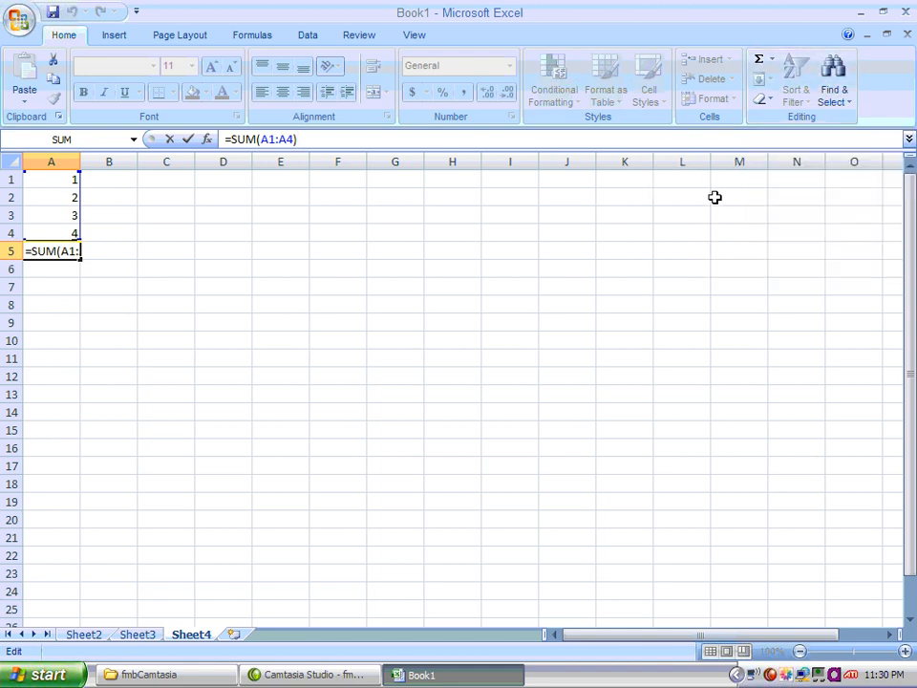
mouse_move(759, 65)
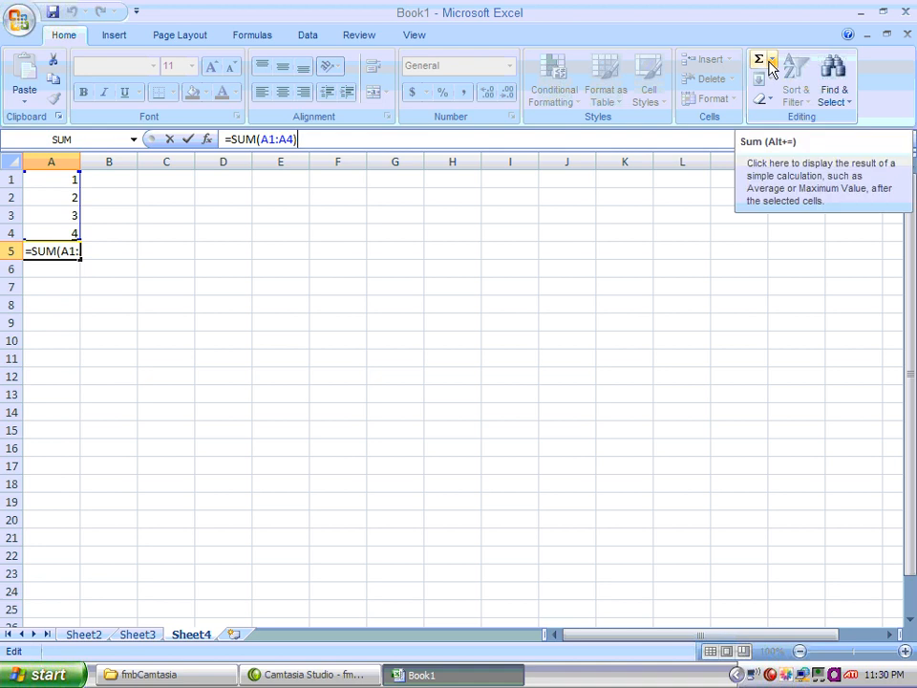
click(772, 69)
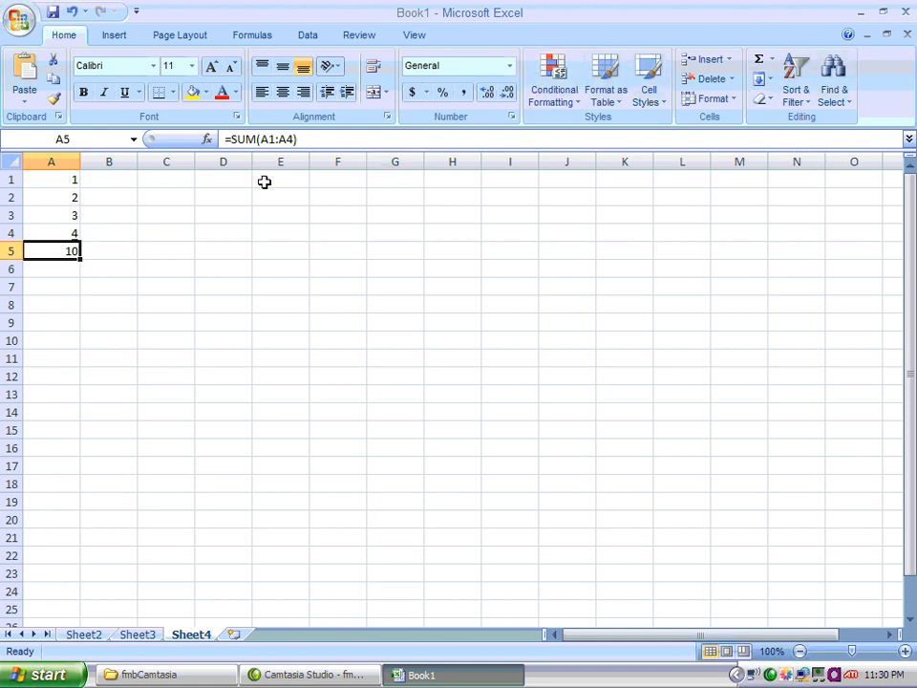
Insert the MAX of A1:A4 from AutoSum, giving 4 in A6, keeping existing cells unchanged
drag(52, 179, 52, 215)
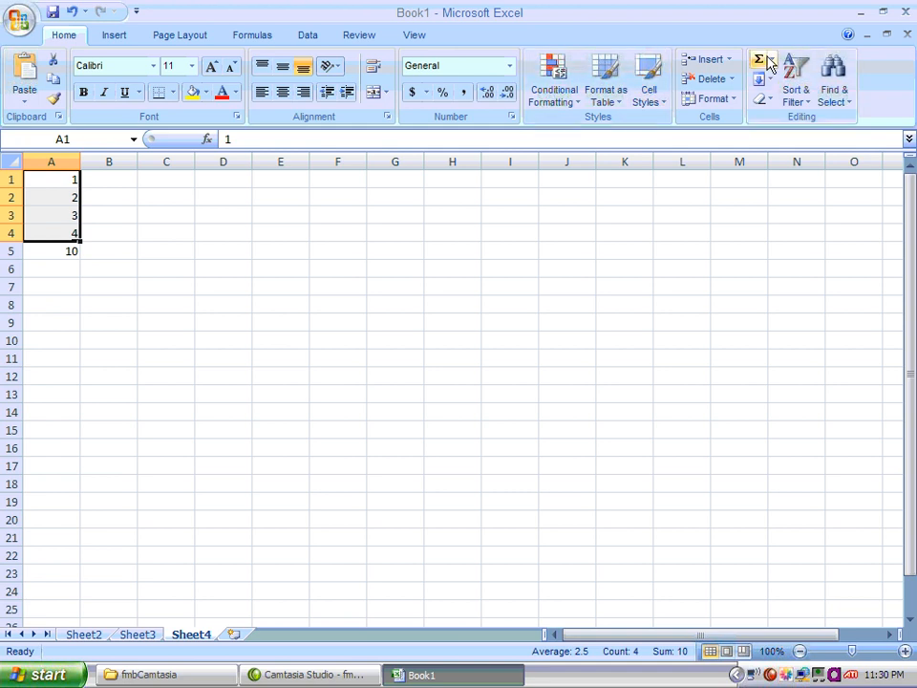
click(772, 62)
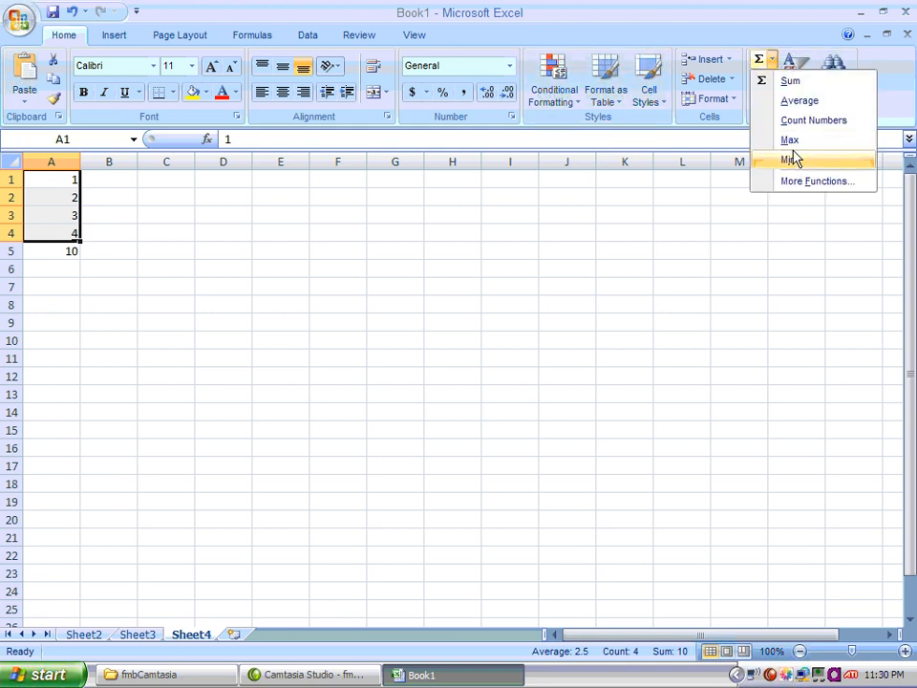
click(789, 160)
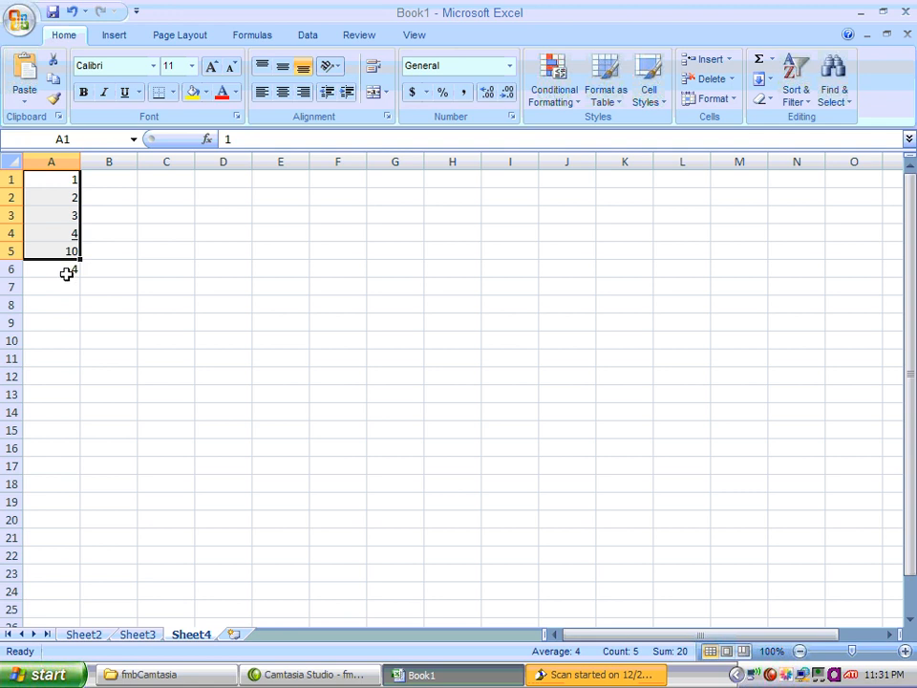
drag(74, 234, 74, 269)
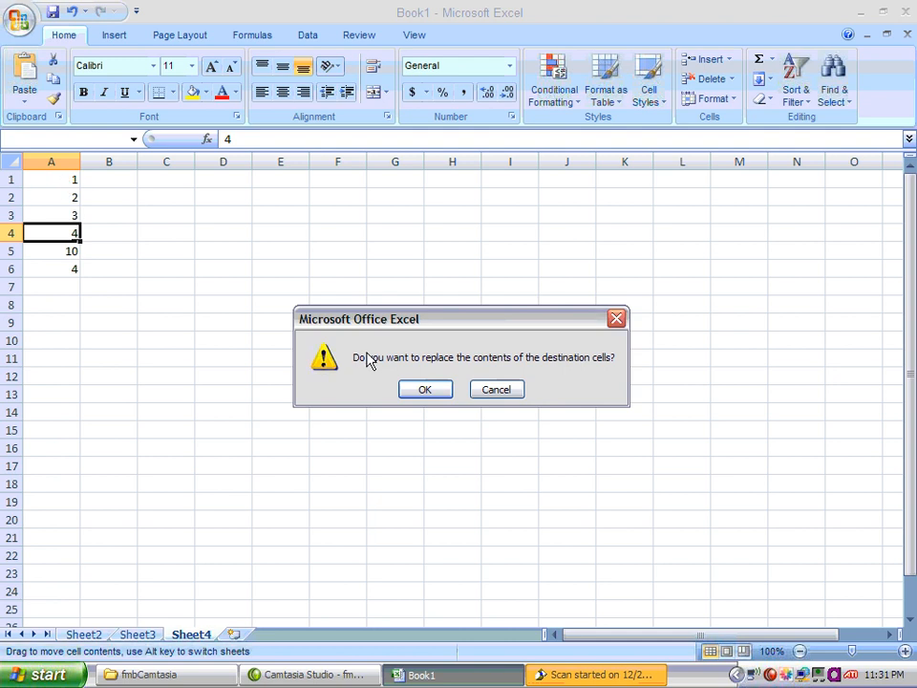
click(424, 389)
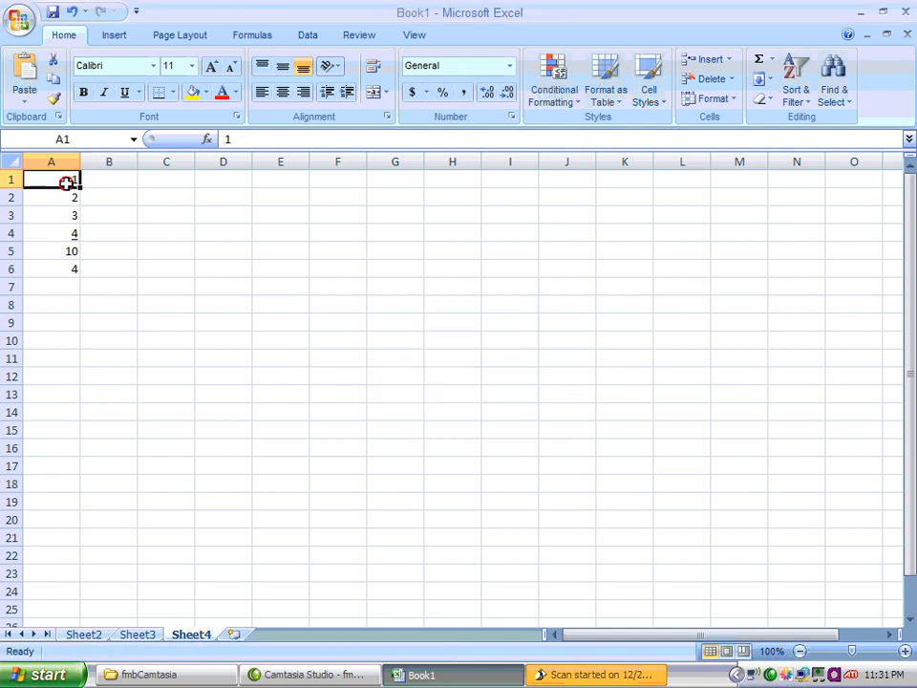
Open More Functions from the AutoSum list for A1:A4 and select MAX
drag(52, 180, 52, 234)
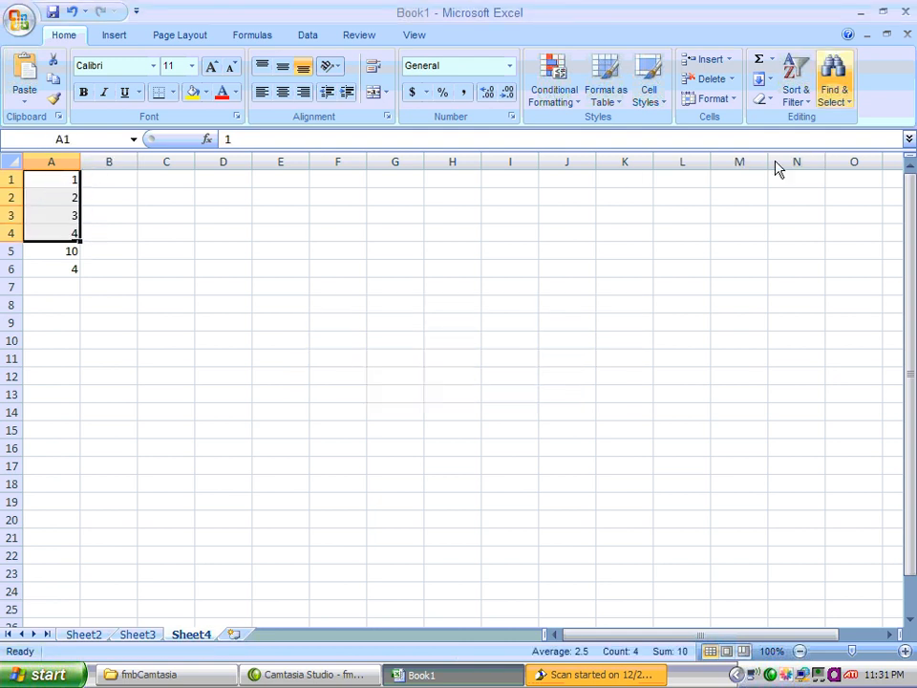
click(771, 59)
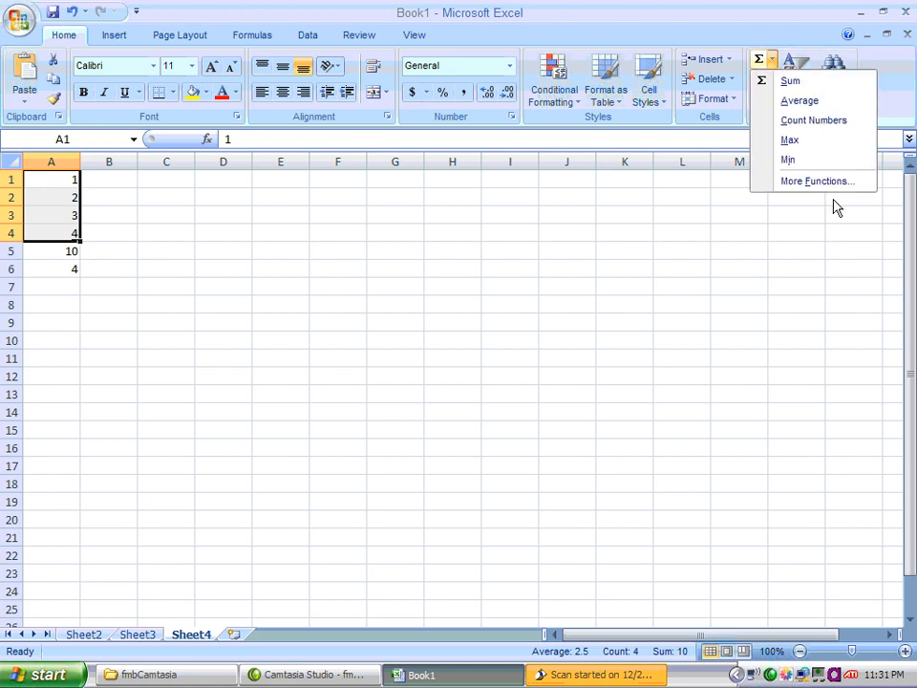
click(817, 181)
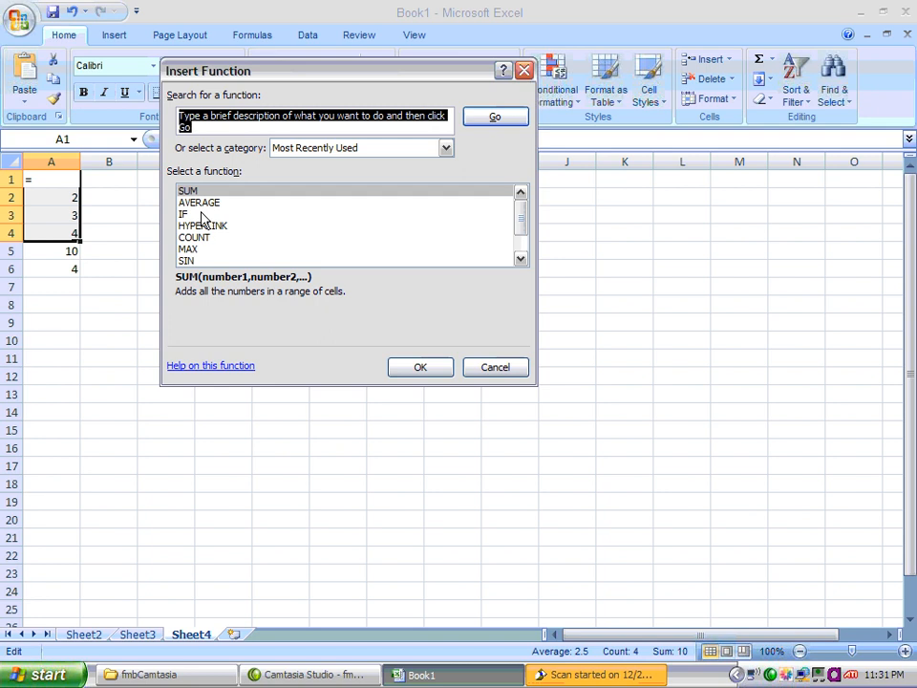
mouse_move(201, 214)
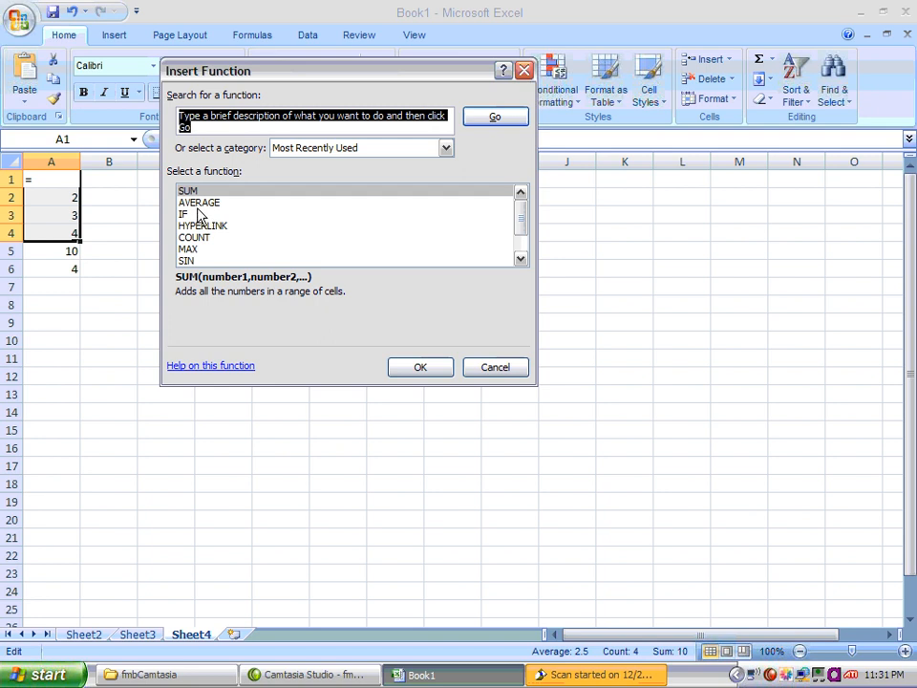
mouse_move(506, 289)
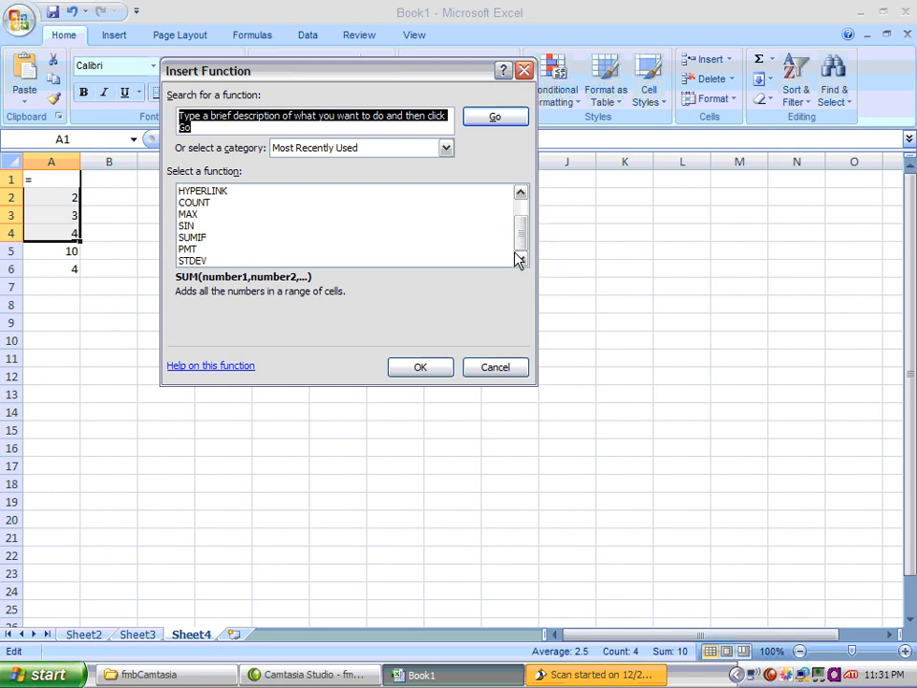
click(188, 214)
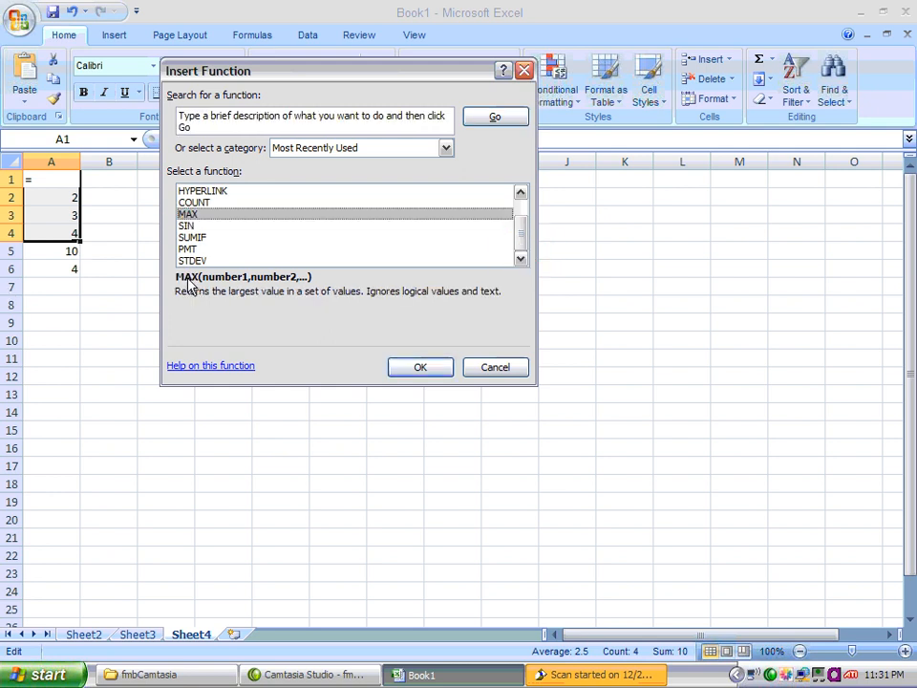
mouse_move(248, 285)
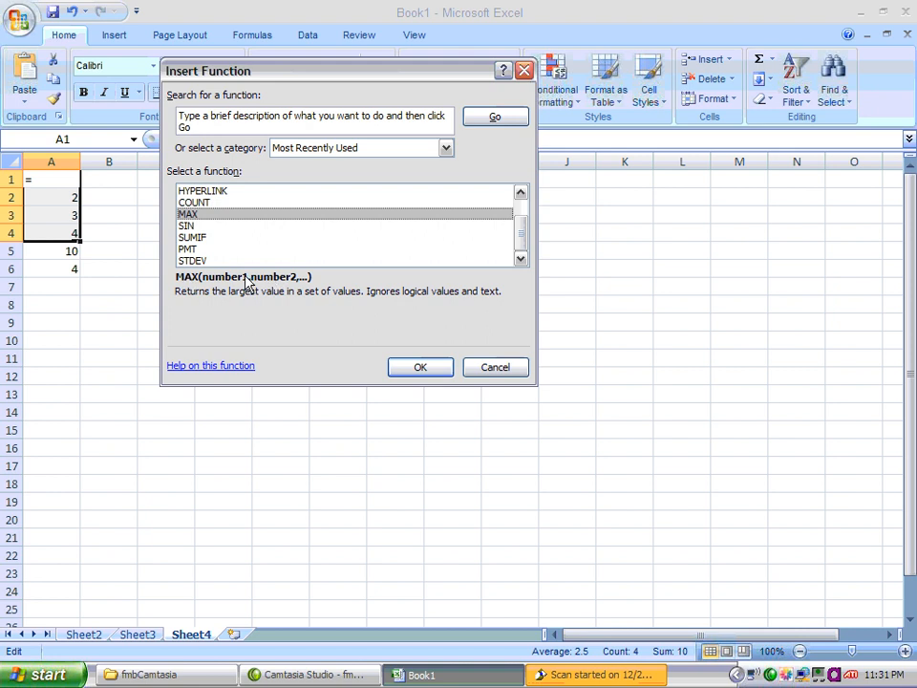
mouse_move(265, 293)
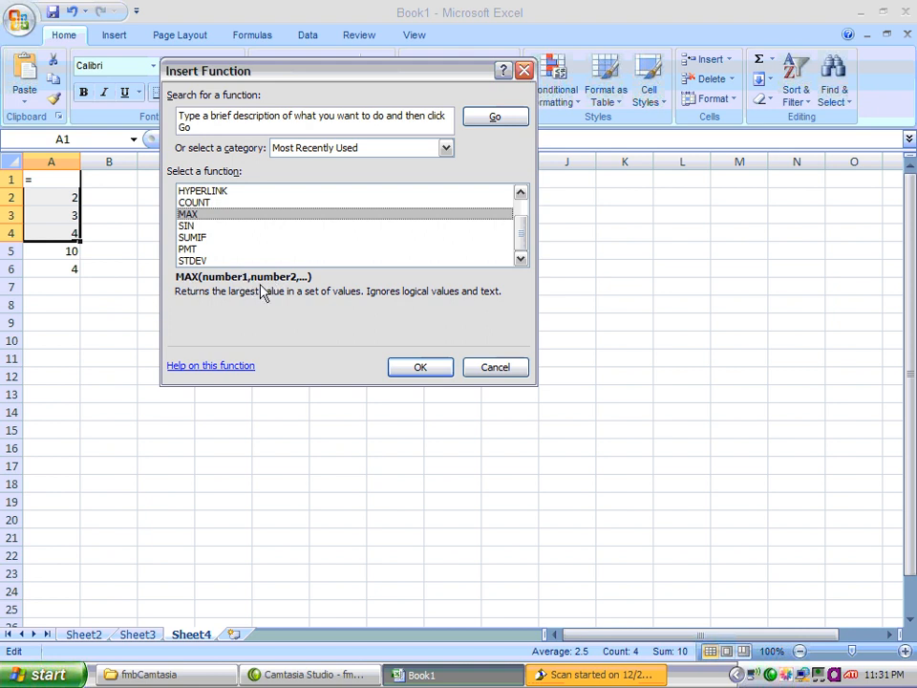
mouse_move(270, 294)
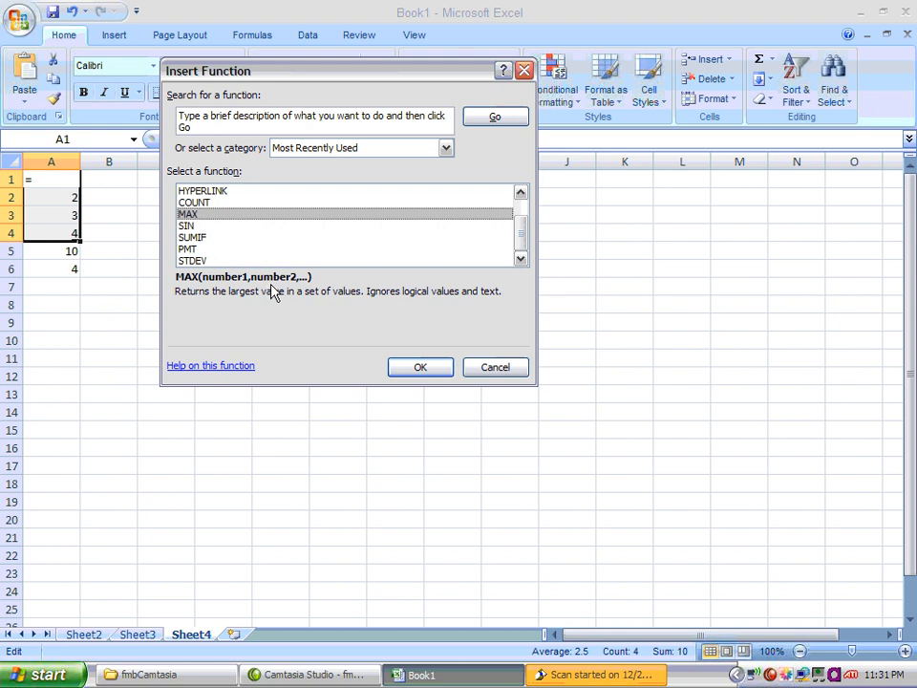
mouse_move(182, 282)
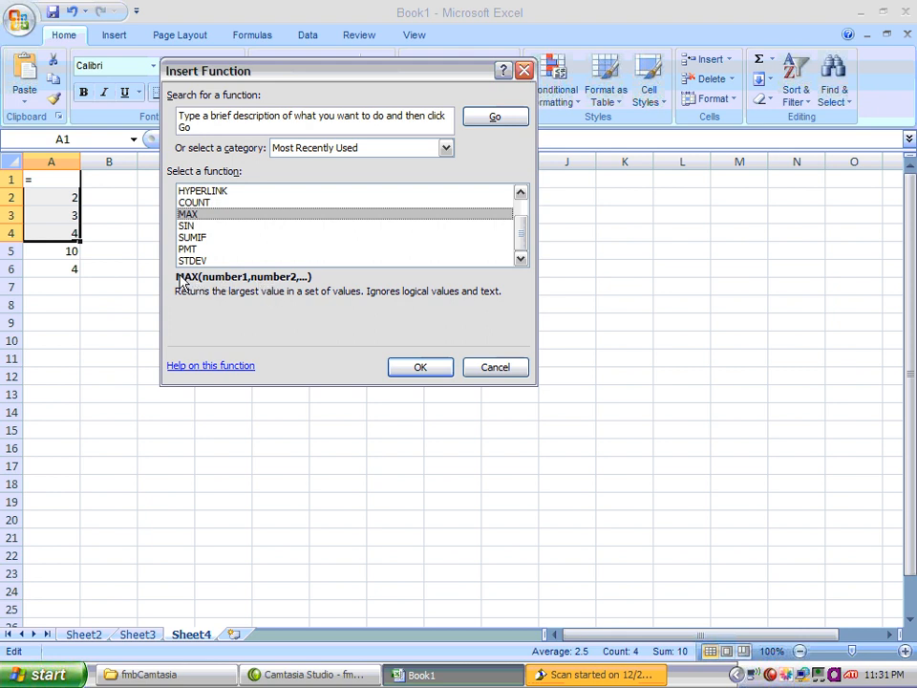
mouse_move(329, 286)
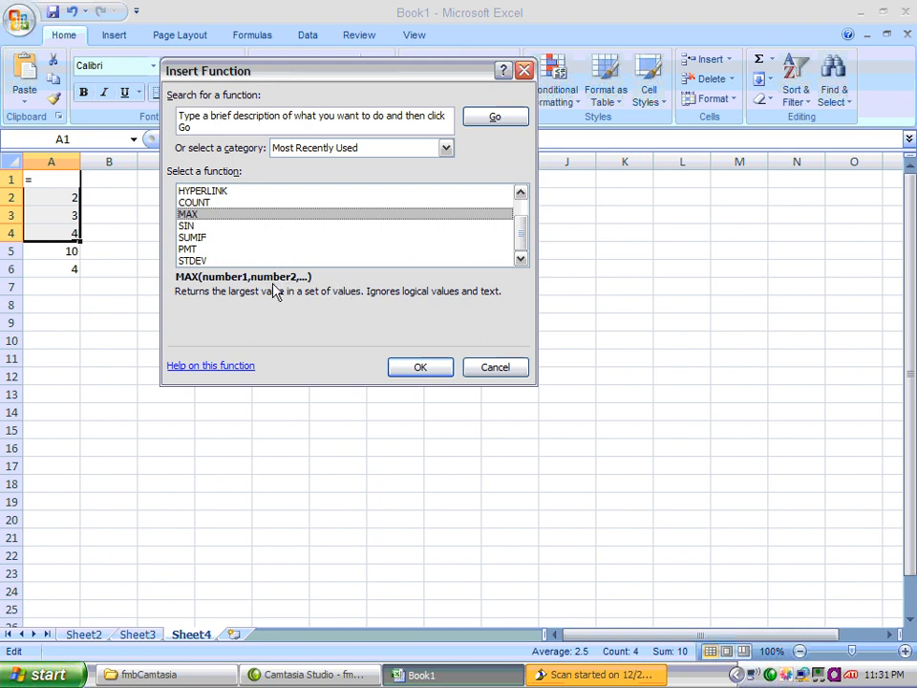
mouse_move(482, 301)
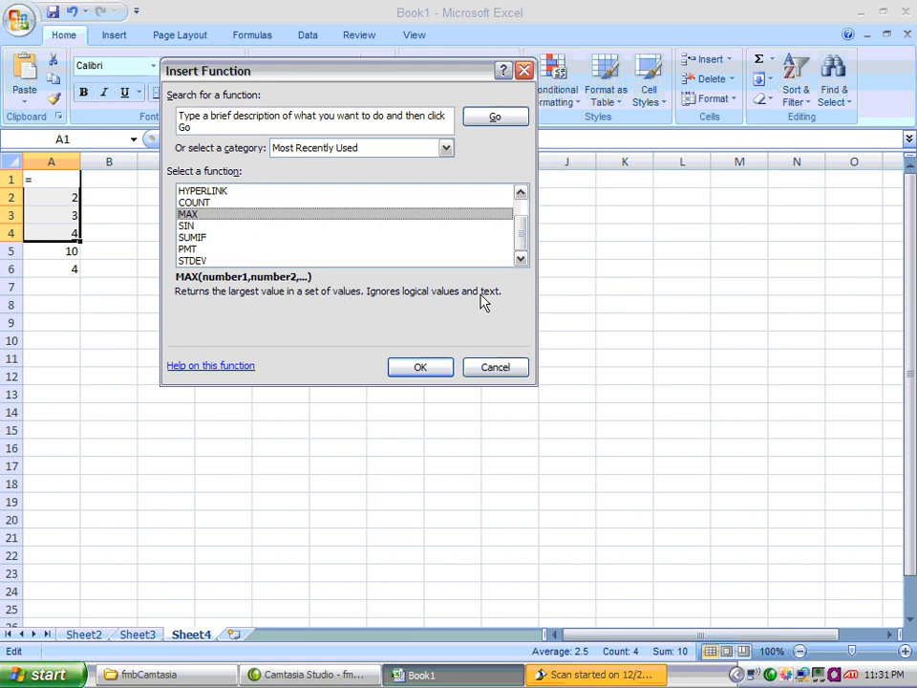
mouse_move(485, 303)
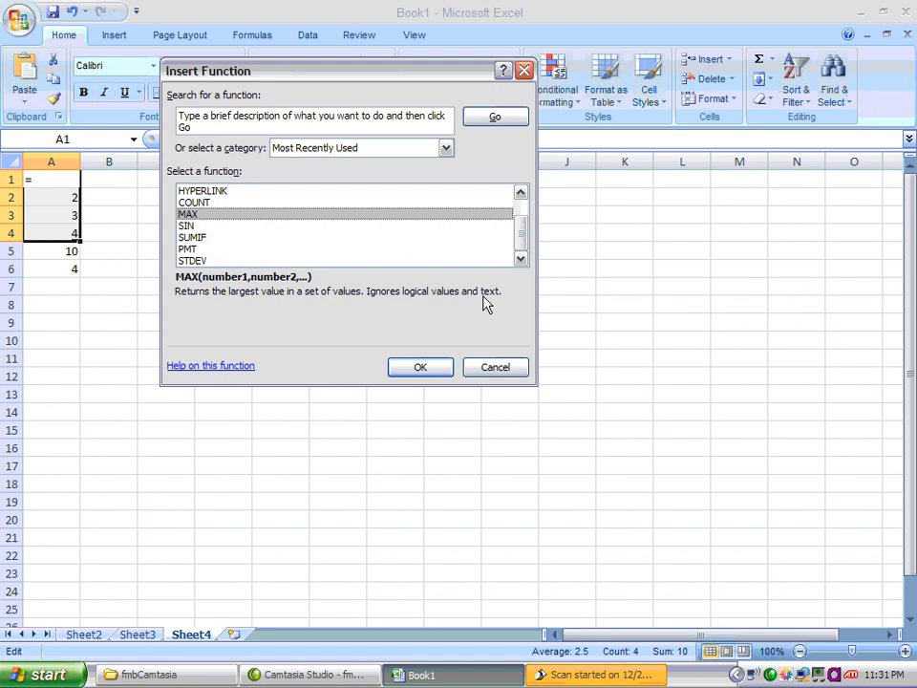
mouse_move(472, 331)
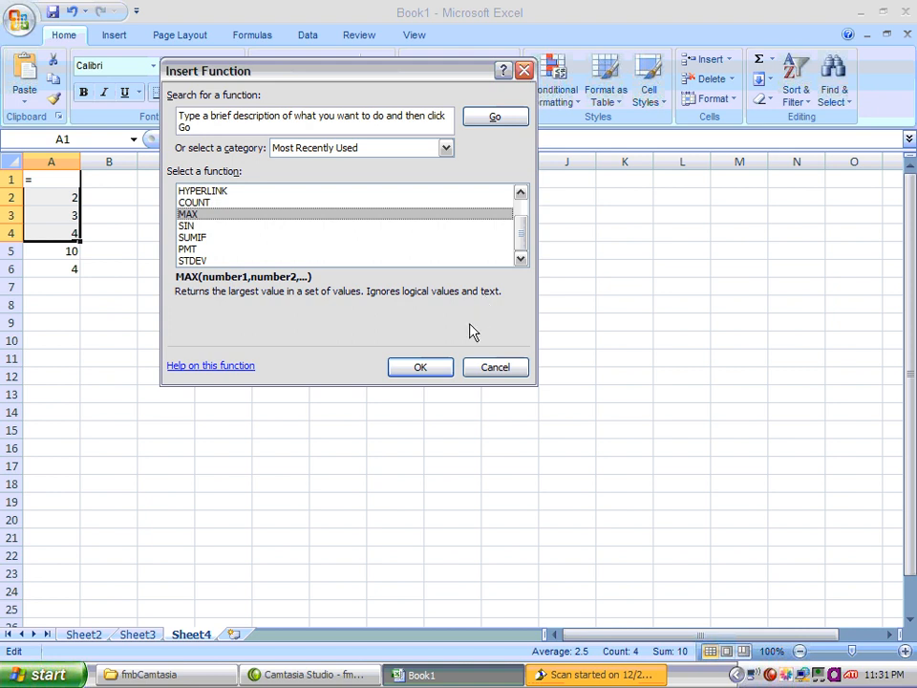